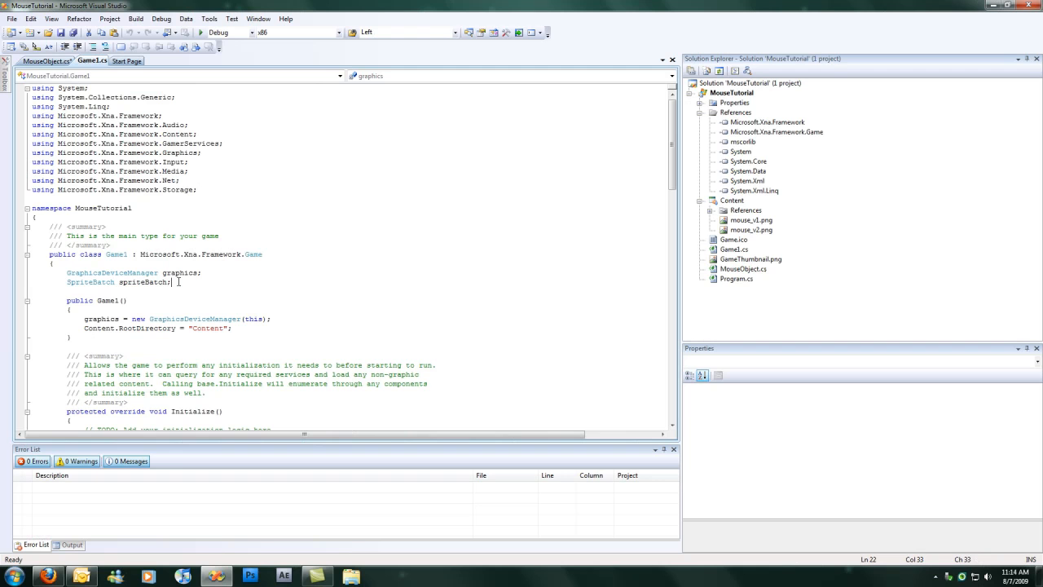
Declare the field 'MouseObject mouse;' below the SpriteBatch field in Game1.
type("MouseObject mo")
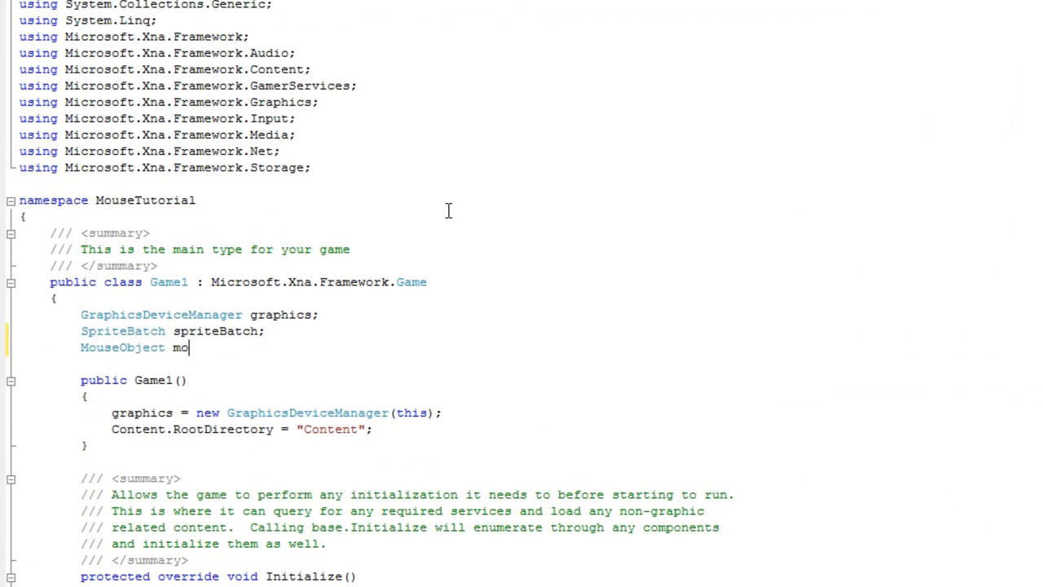
type("use")
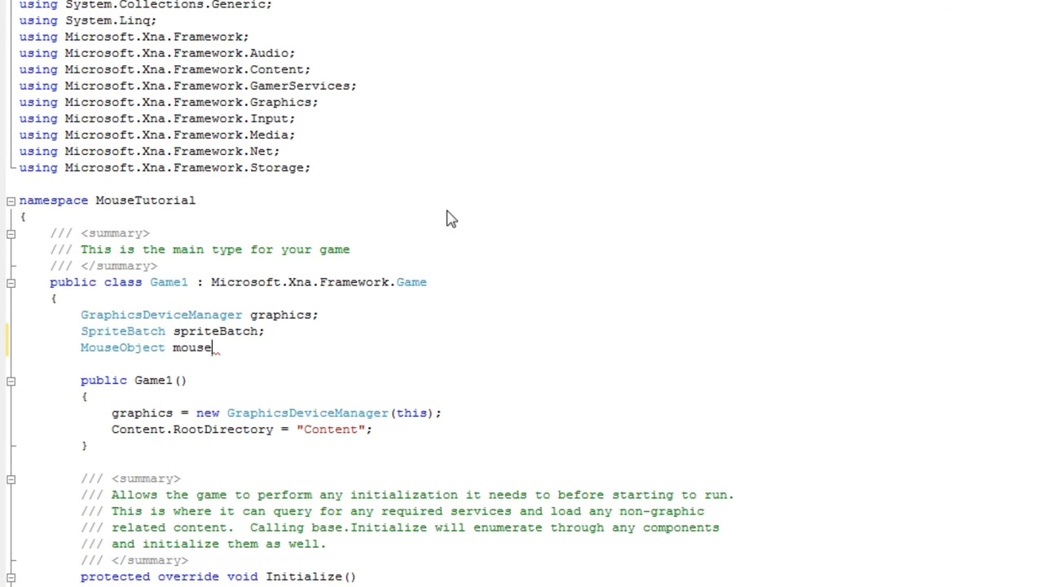
type(";")
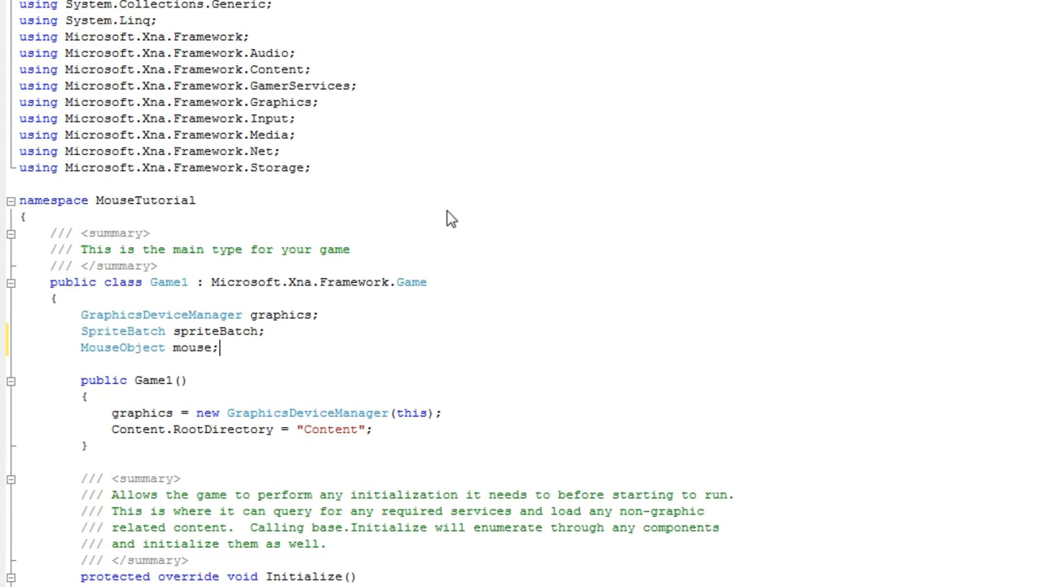
scroll("down", 3)
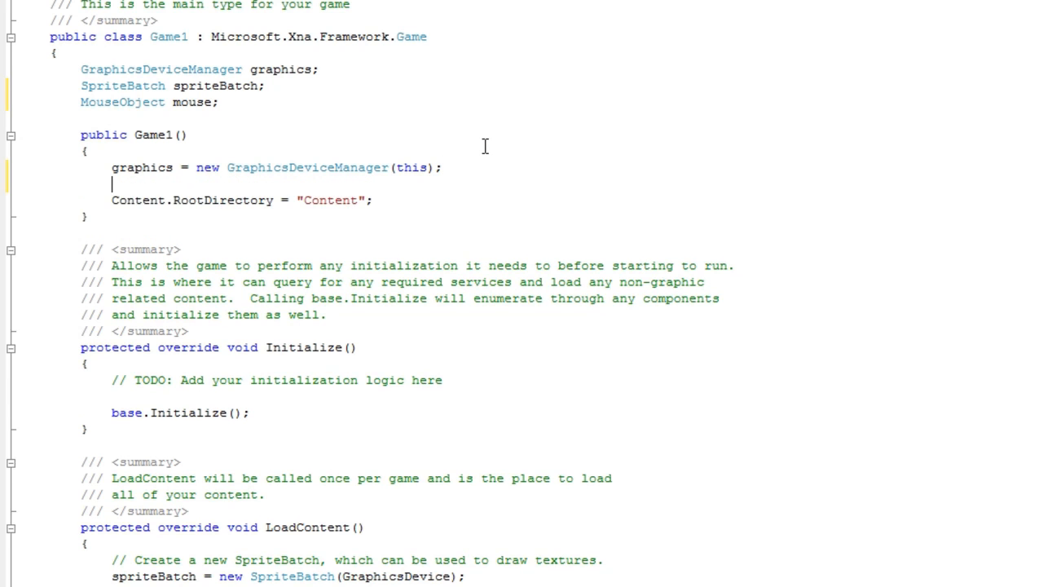
Add the commented-out line '//graphics.IsFullScreen = true;' in the Game1 constructor.
key("Return")
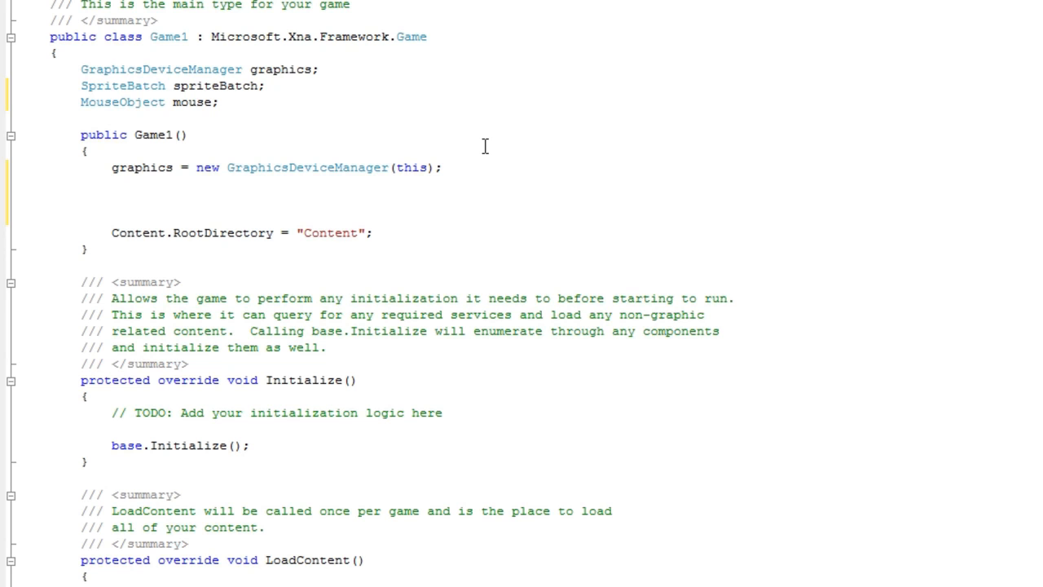
left_click(112, 199)
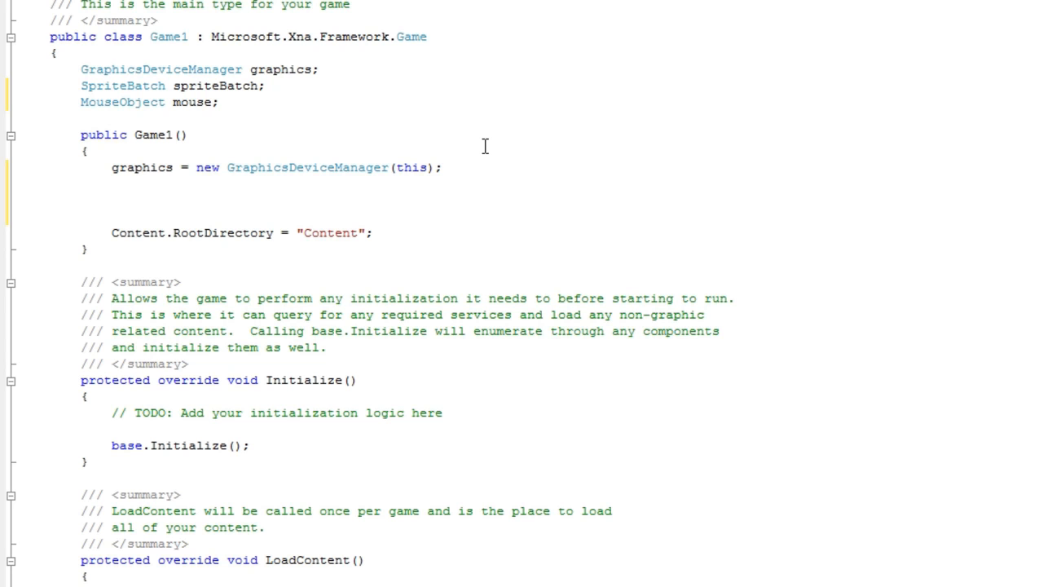
type("graphics.")
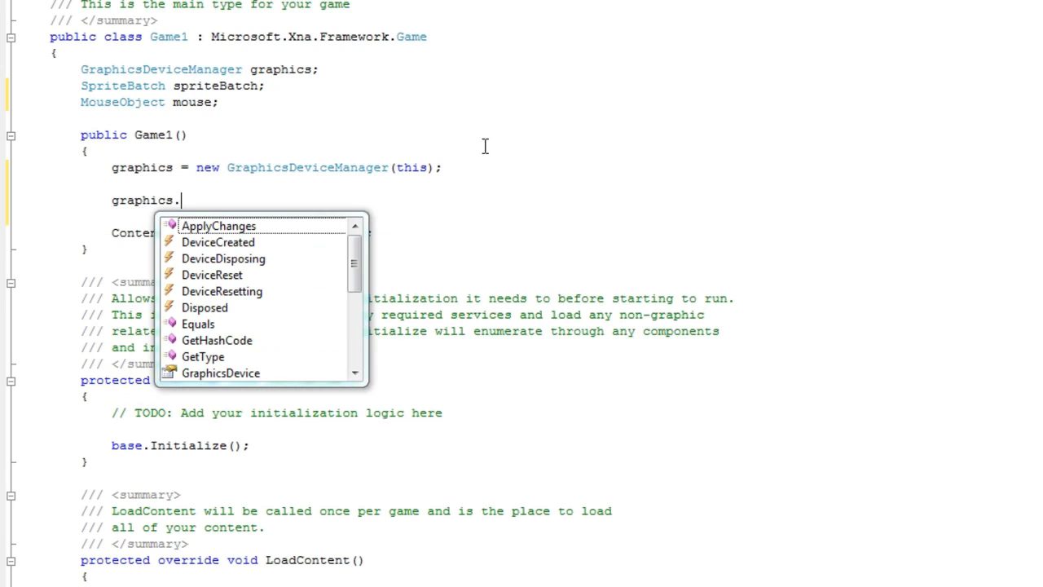
type("IsFullScreen")
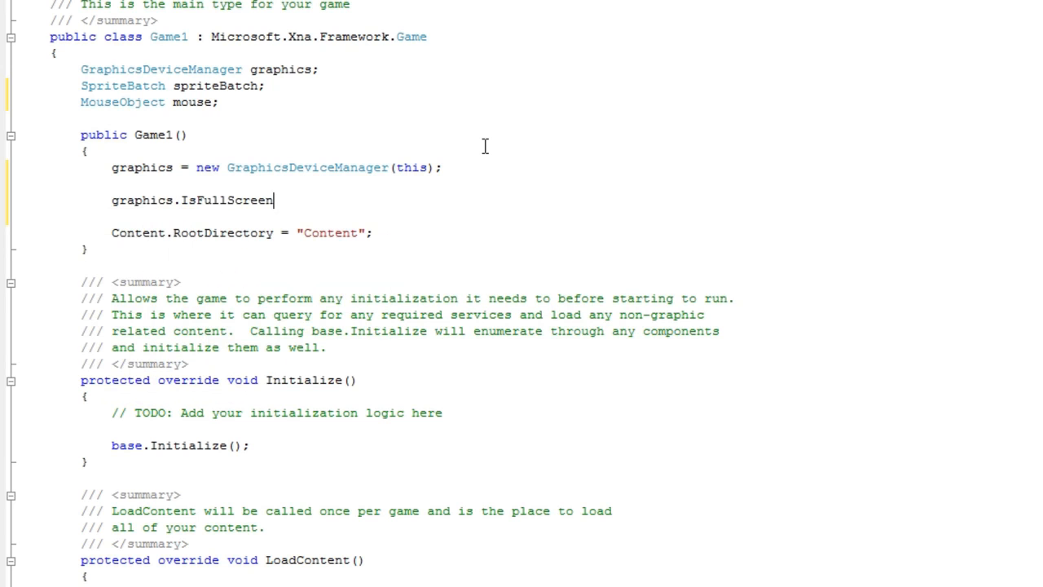
type("= true;")
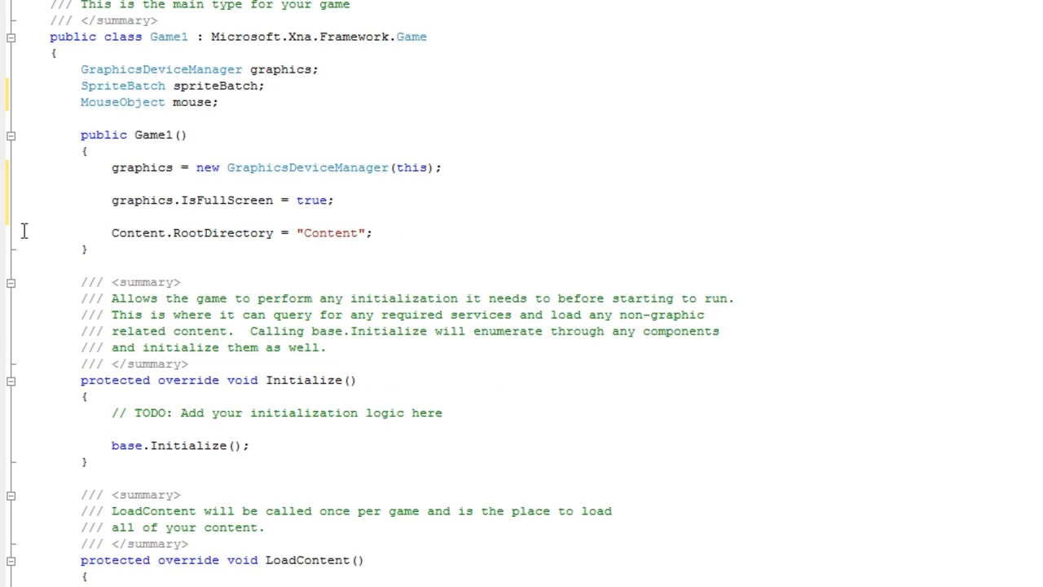
mouse_move(217, 157)
type("//")
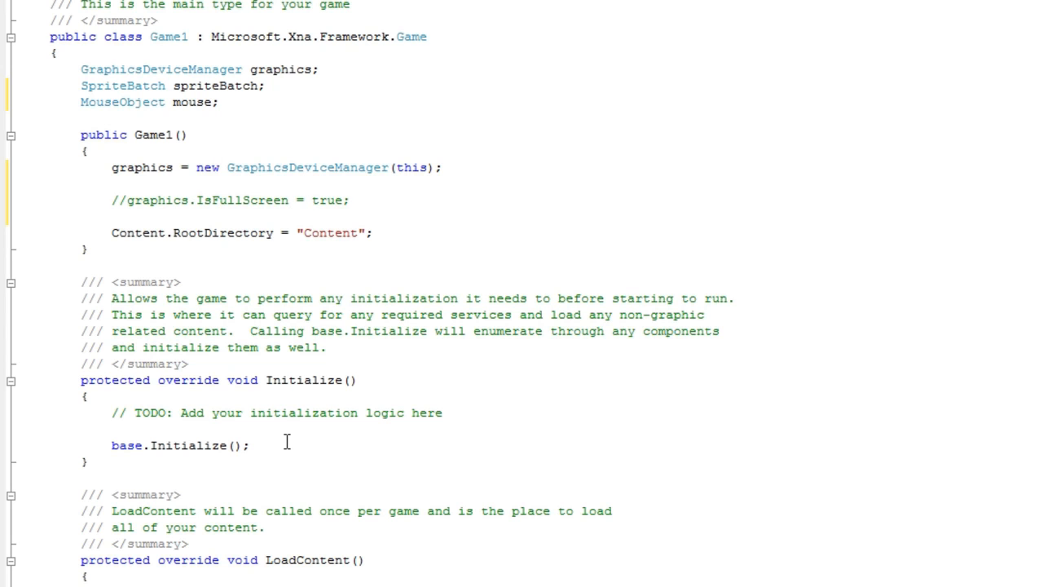
scroll("down", 3)
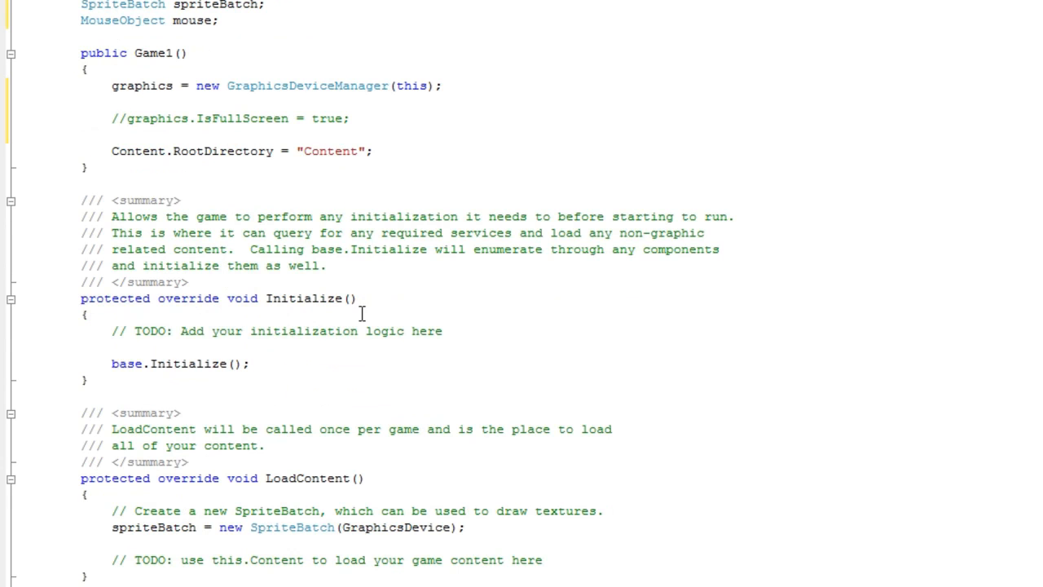
Write 'mouse = new MouseObject(Content, "mouse_v1");' in LoadContent below the TODO comment.
double_click(311, 299)
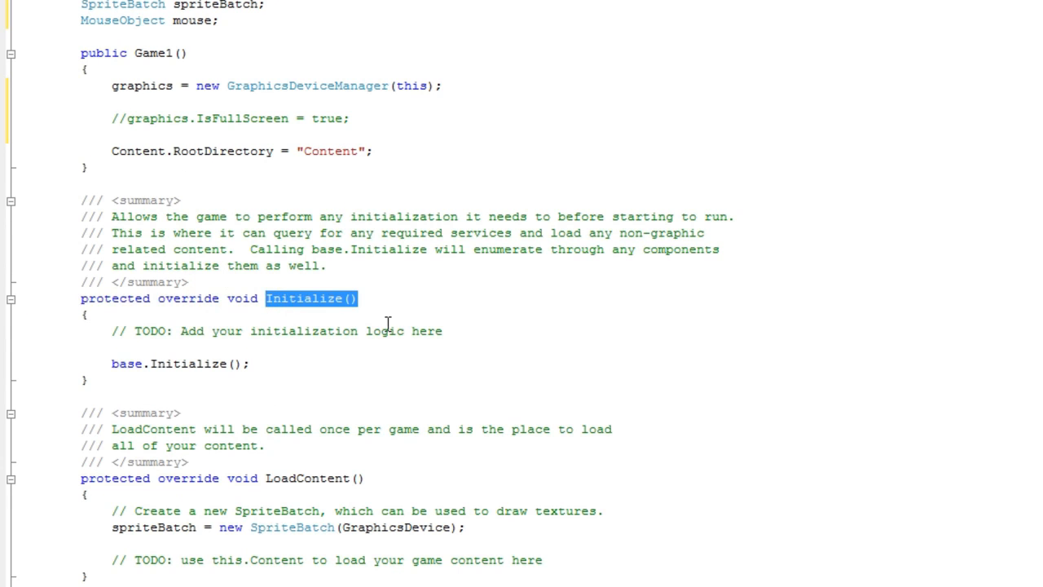
scroll("down", 3)
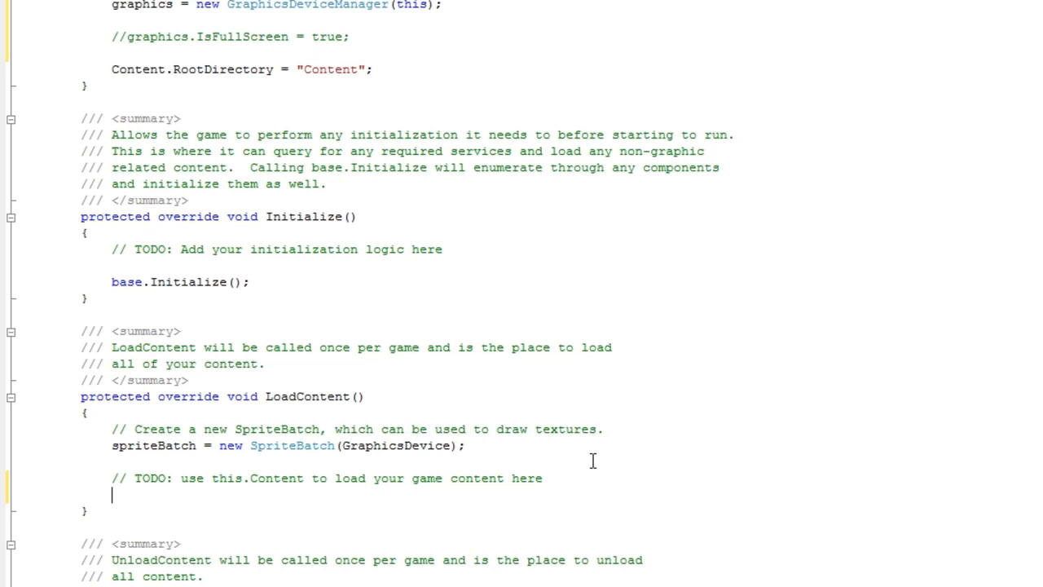
type("mous")
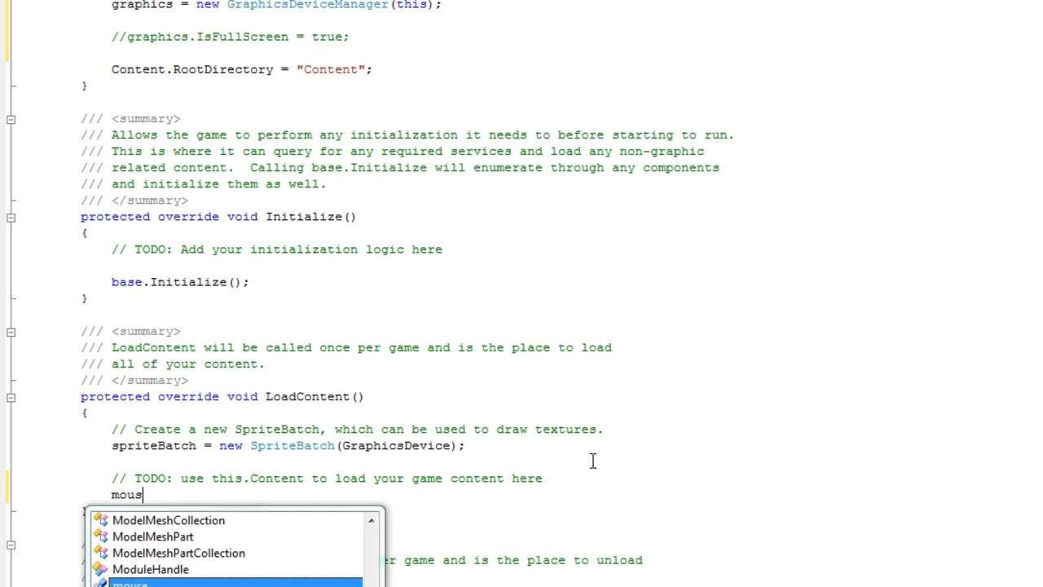
type("e = new MouseObject(")
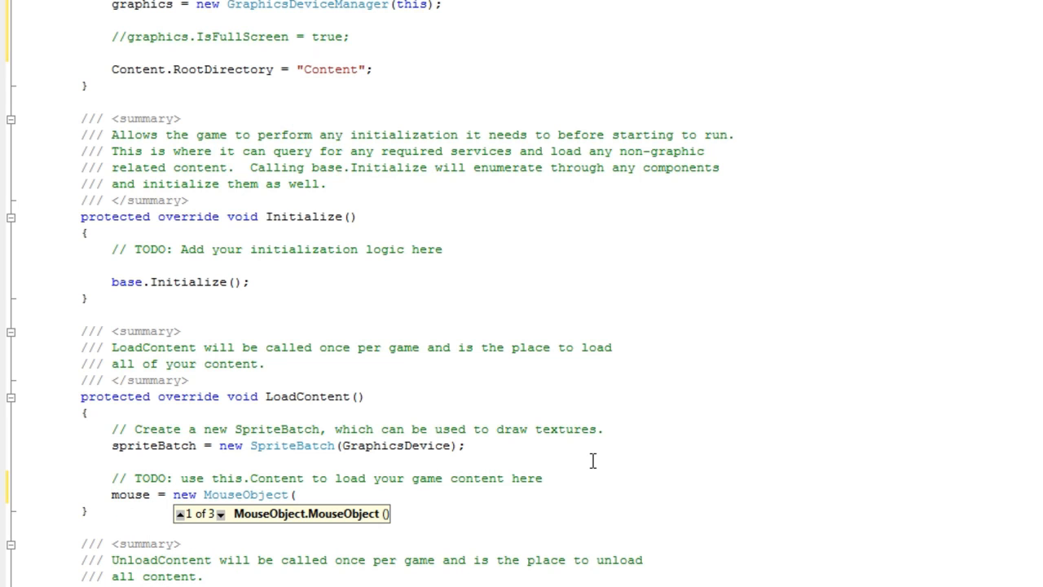
type("Content,")
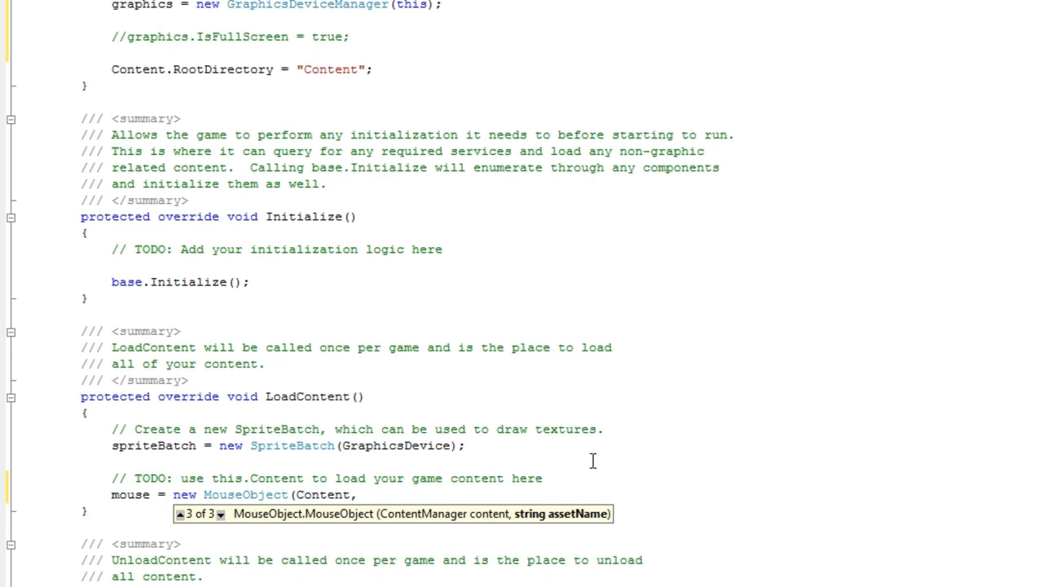
type("\"")
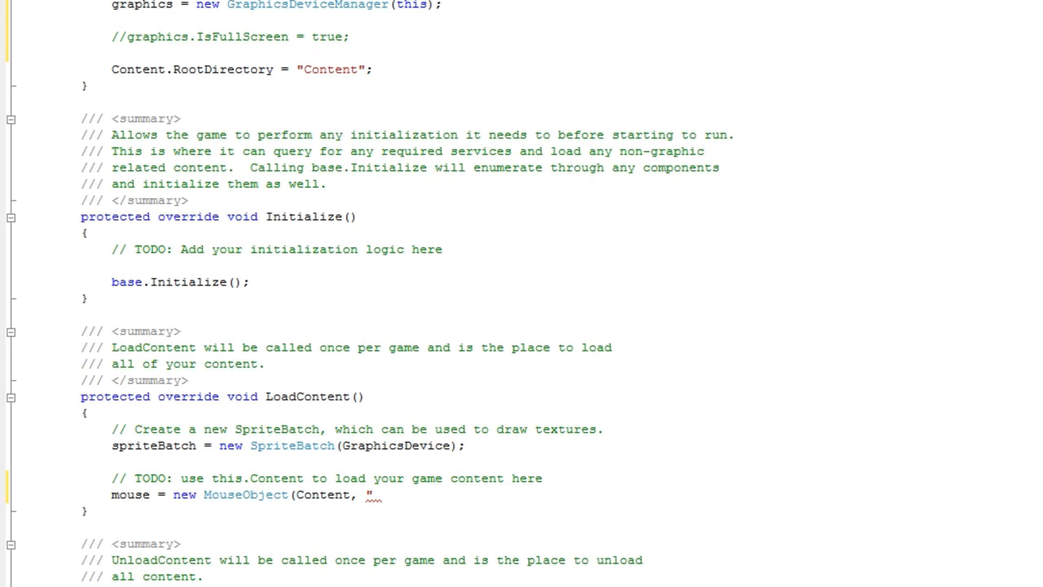
type("mouse_v1")
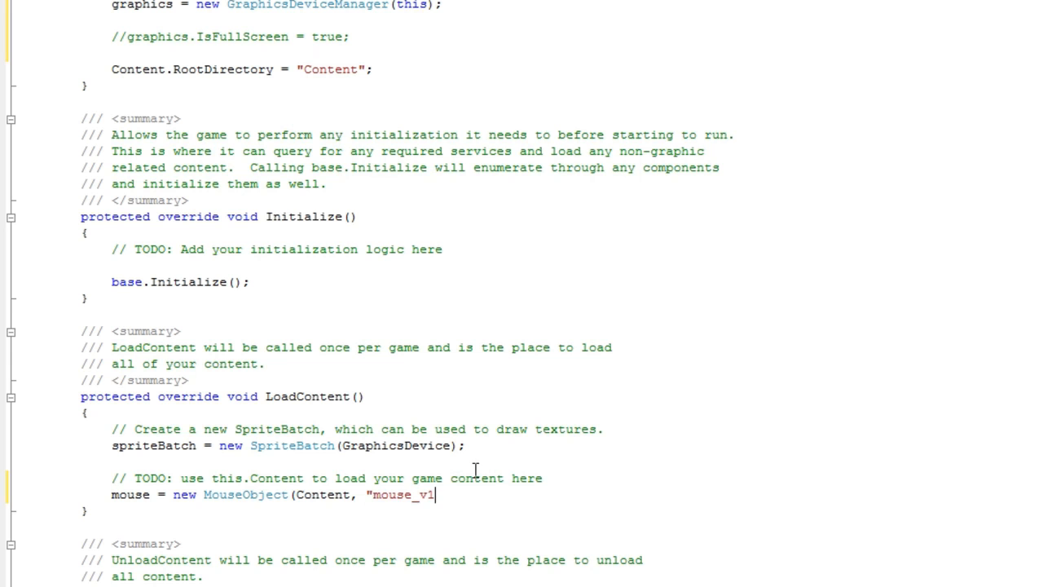
type("\");")
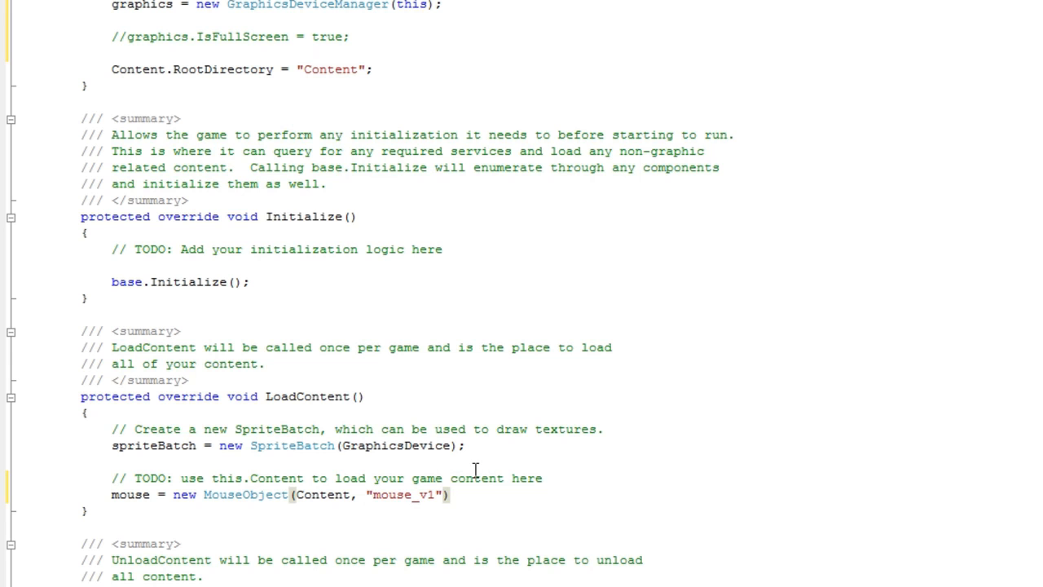
type(";")
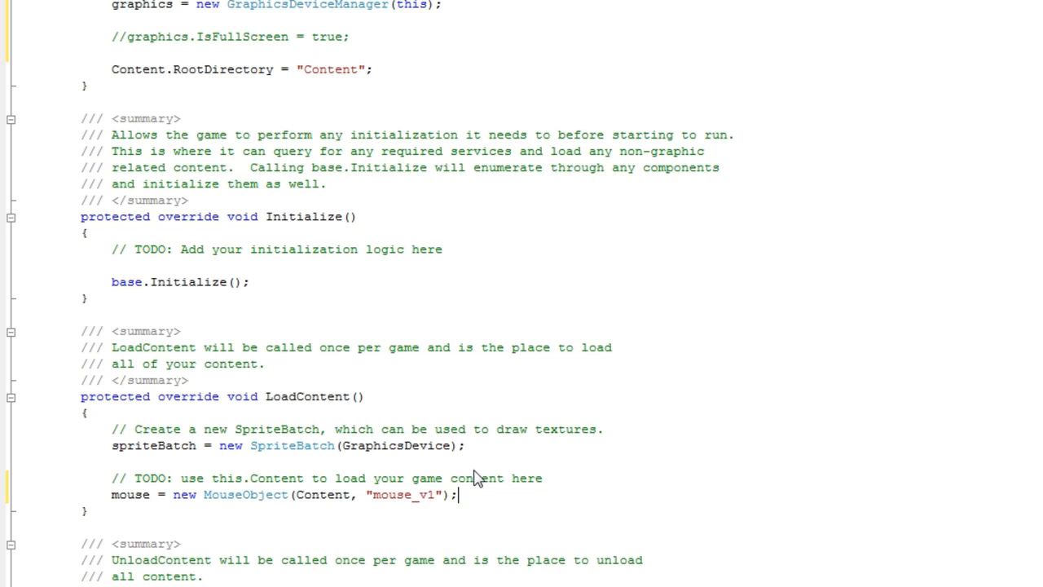
Add the call 'mouse.Update();' in Update before base.Update(gameTime).
scroll("down", 3)
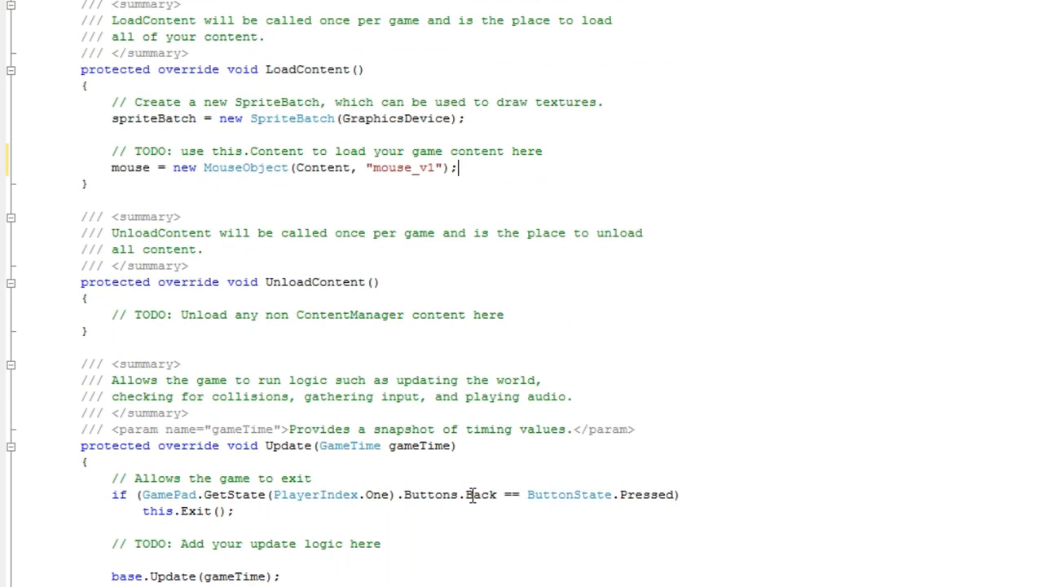
scroll("down", 3)
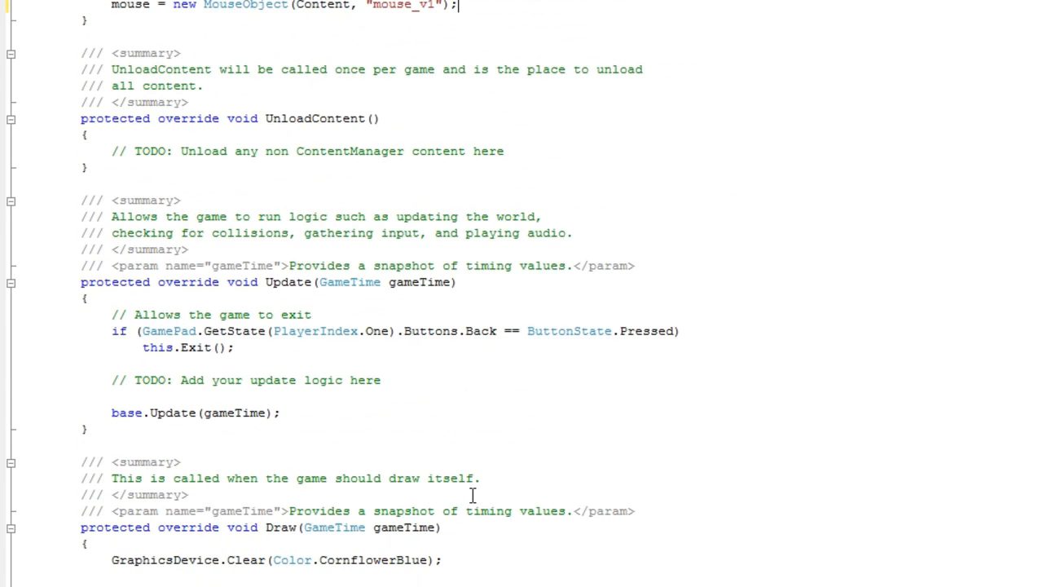
mouse_move(395, 338)
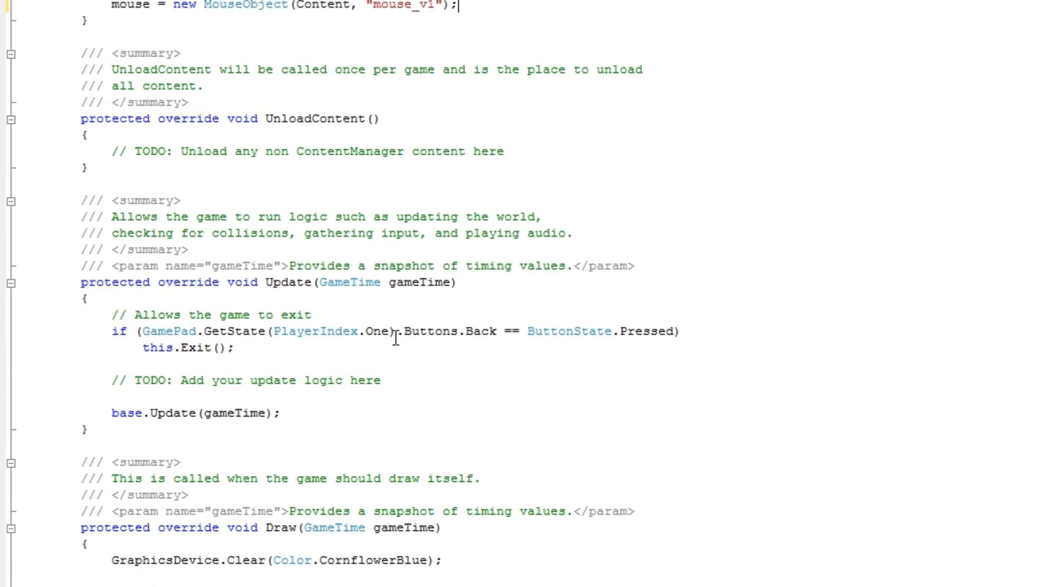
scroll("down", 3)
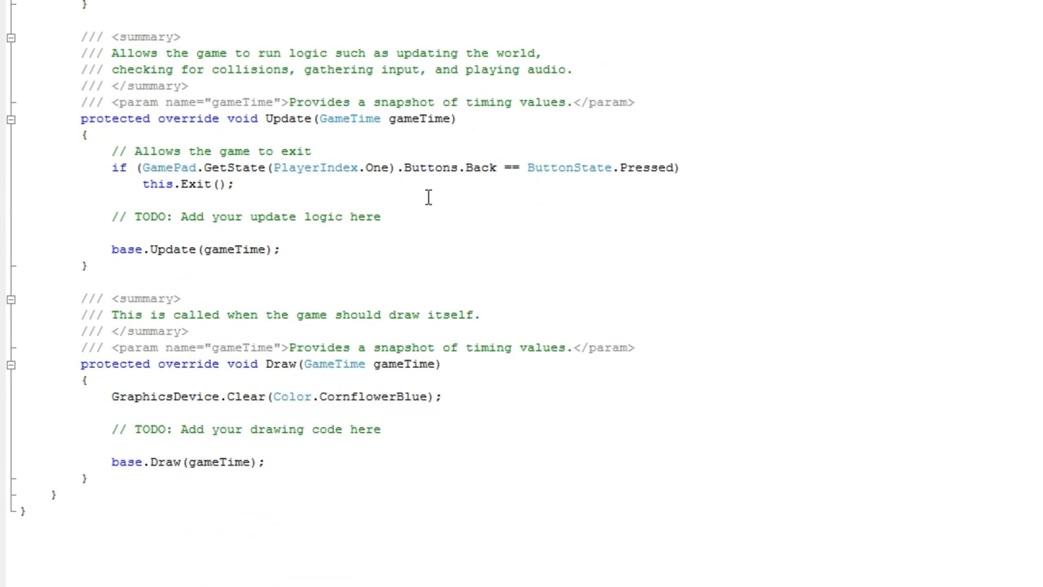
type("mou")
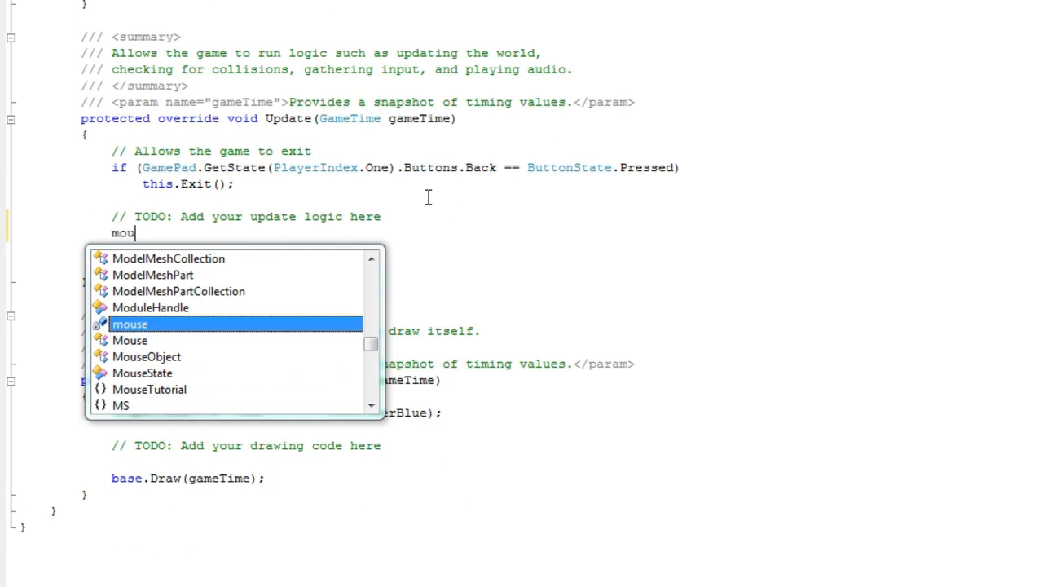
type(".Update")
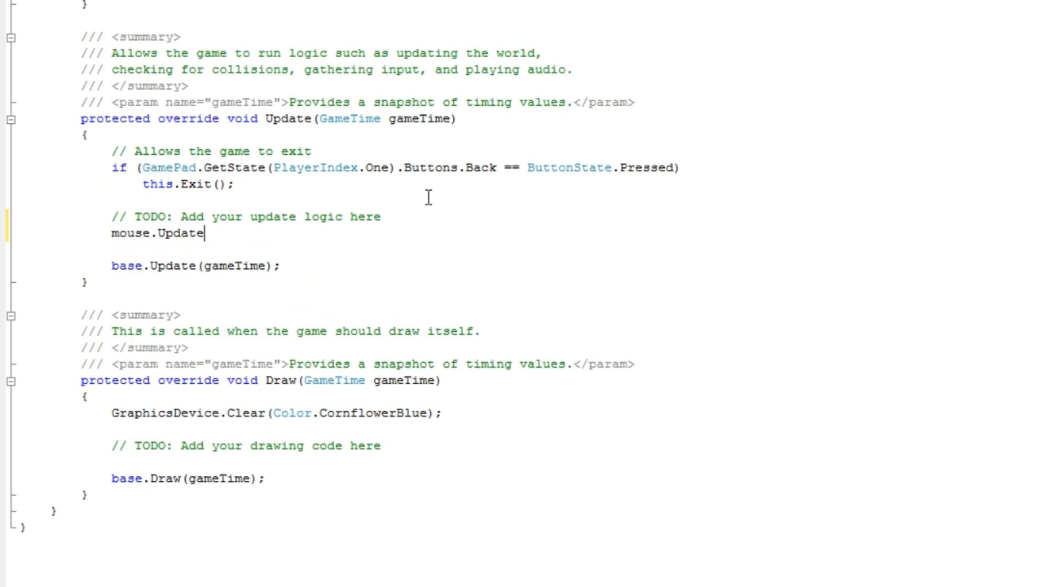
type("();")
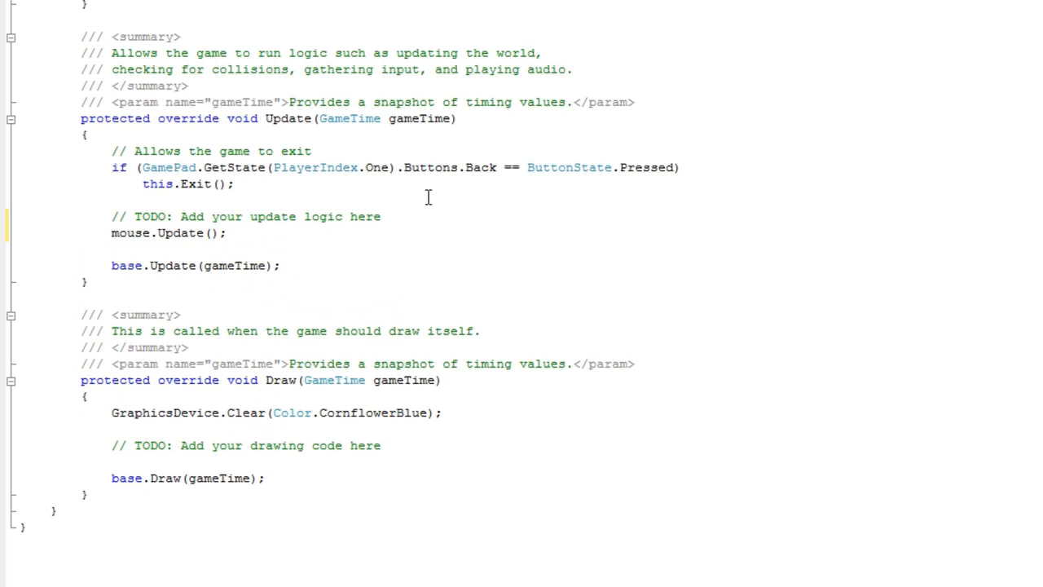
left_click(228, 233)
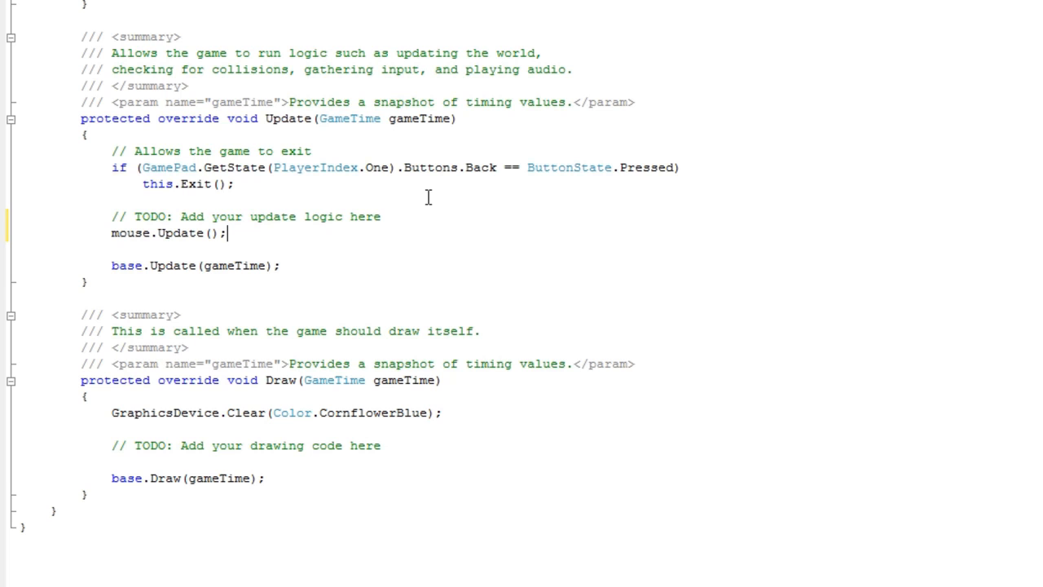
mouse_move(142, 275)
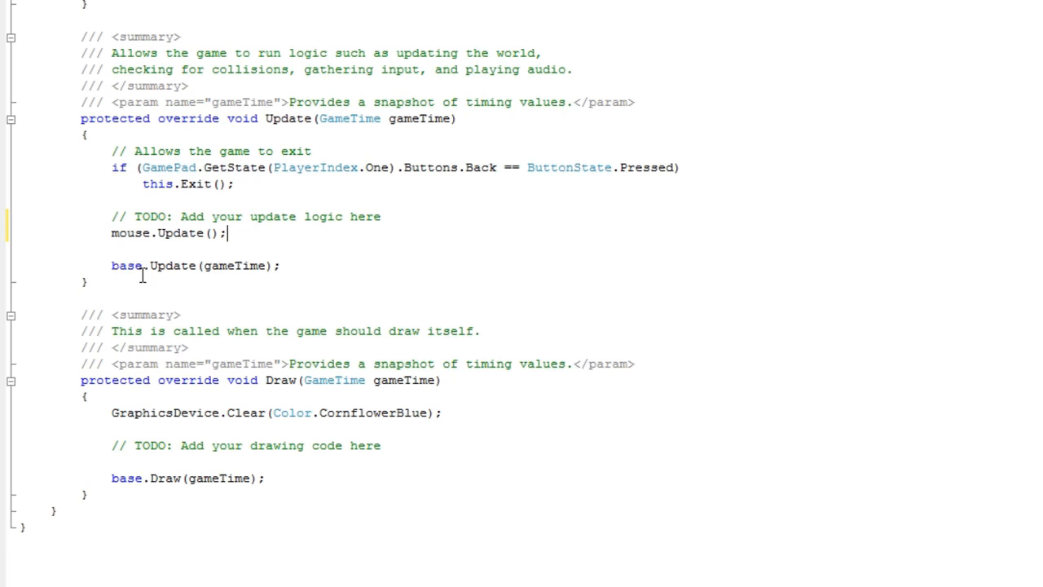
mouse_move(337, 222)
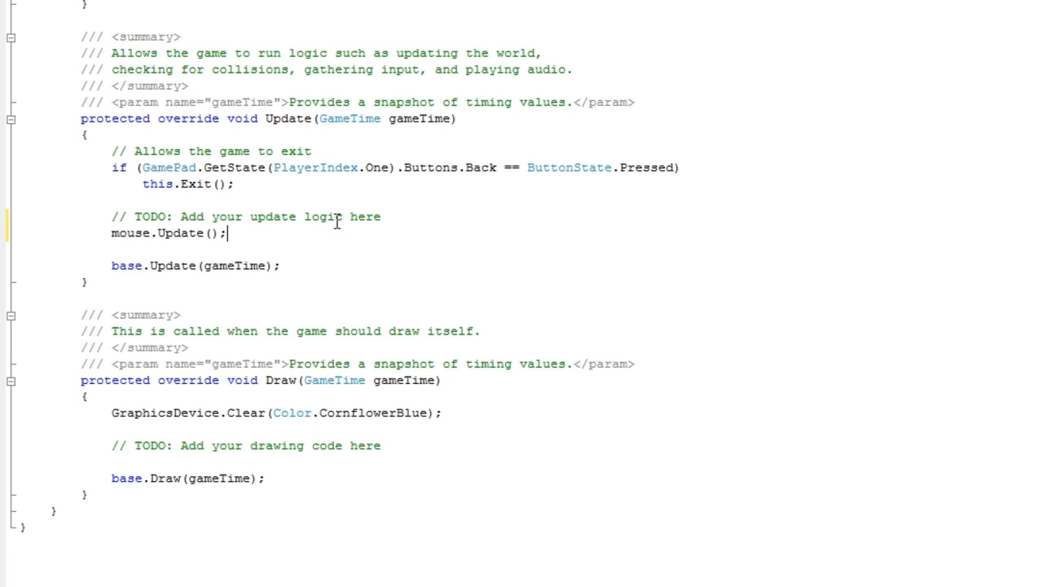
mouse_move(383, 167)
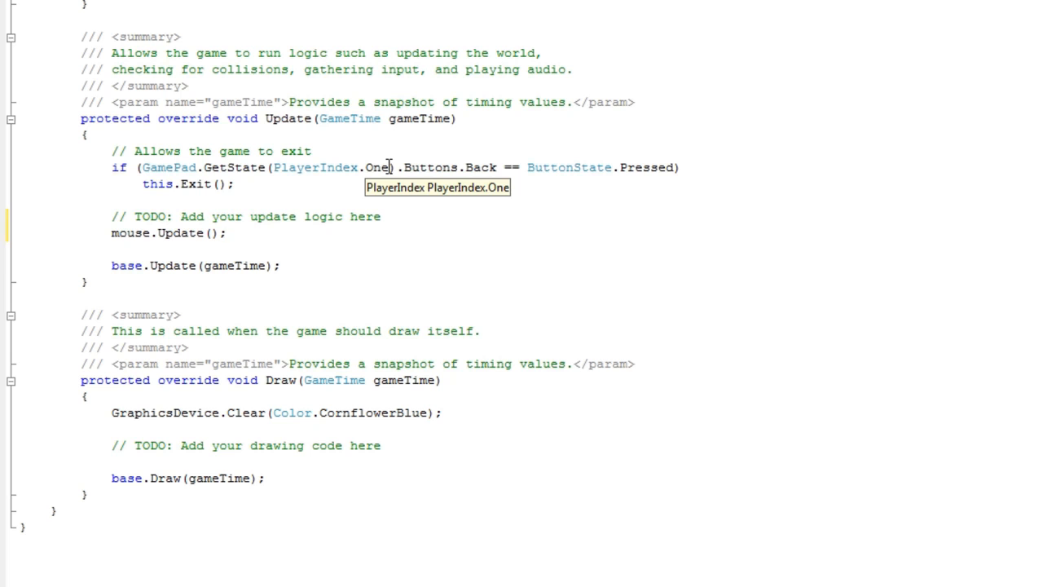
left_click(228, 233)
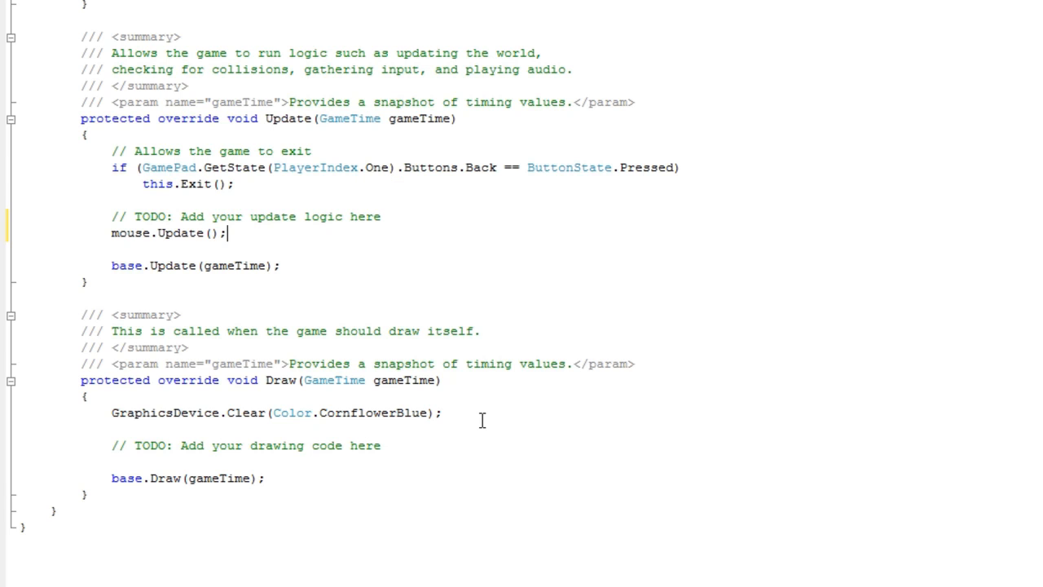
scroll("up", 3)
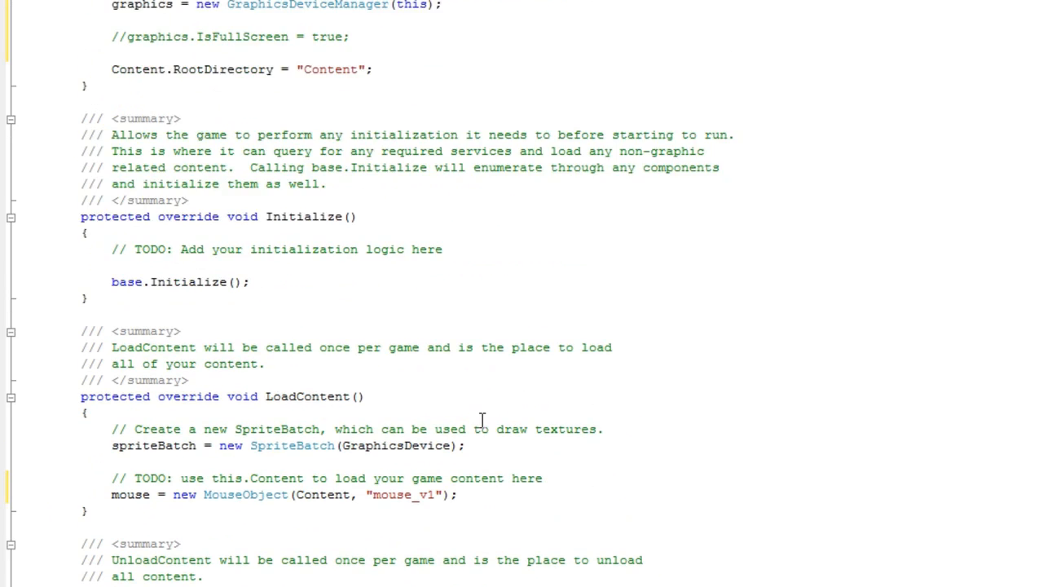
scroll("up", 3)
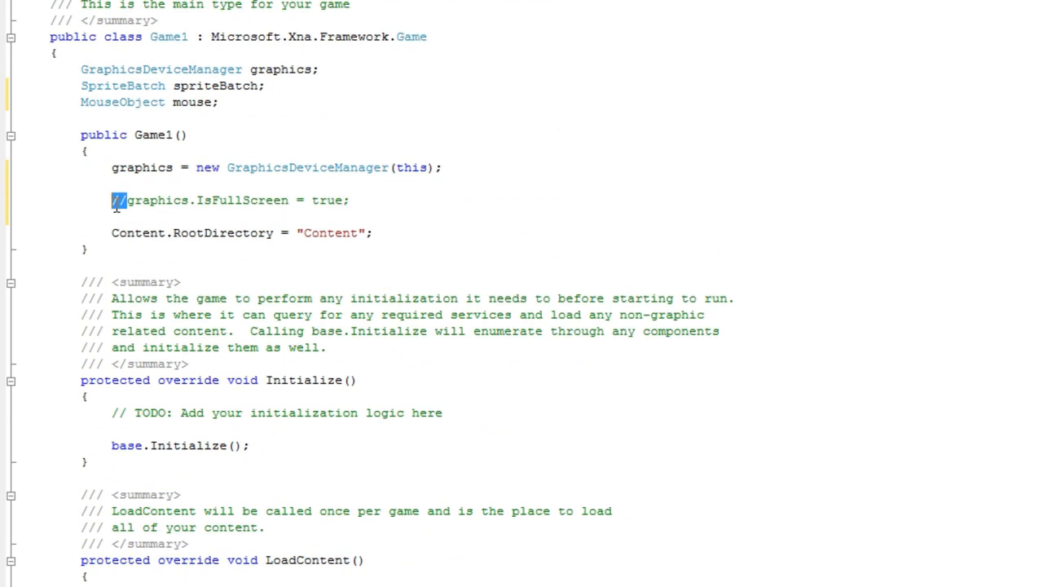
scroll("down", 3)
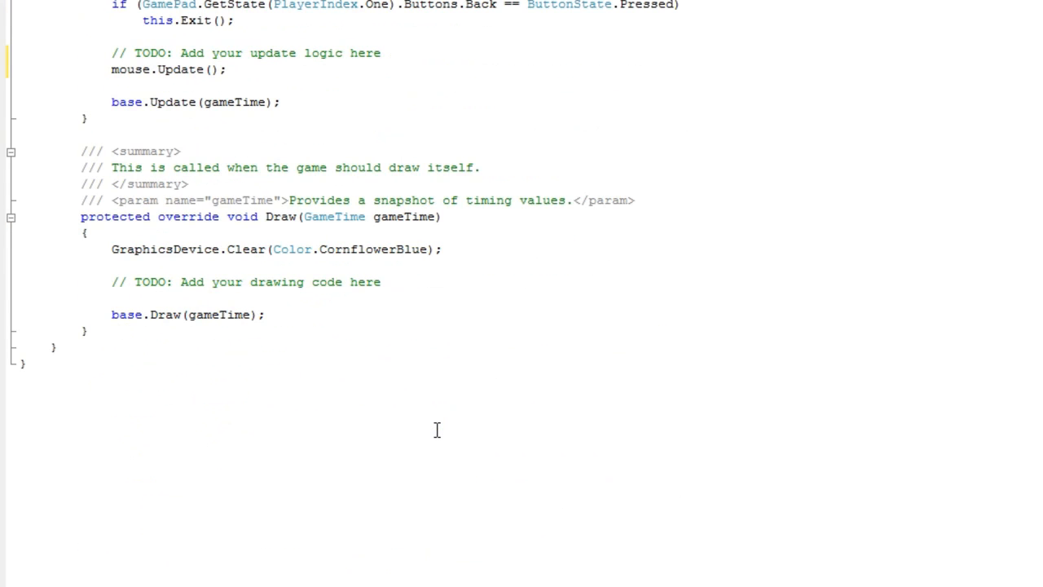
mouse_move(232, 324)
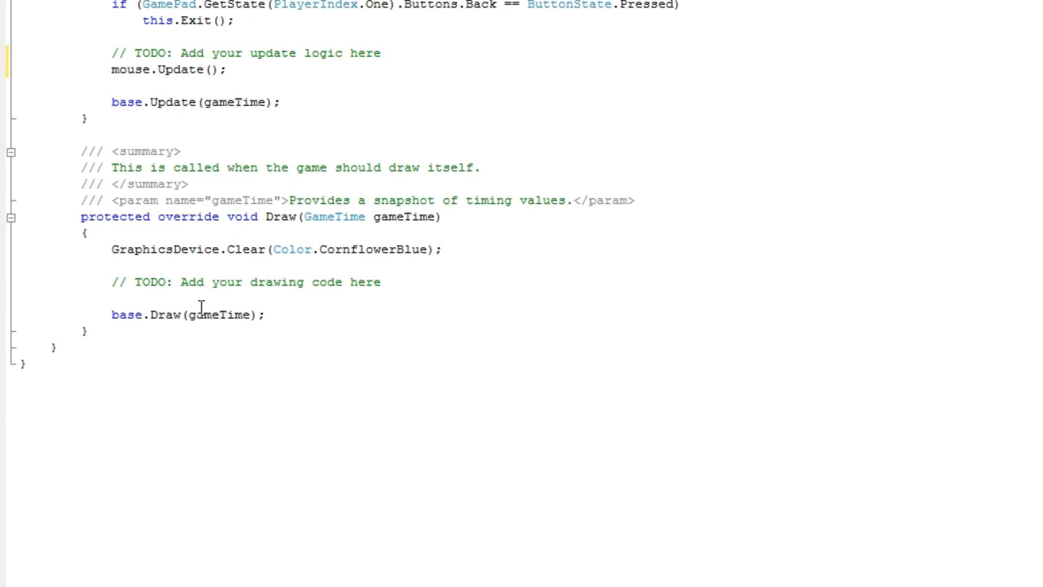
Add 'mouse.Draw(spriteBatch);' in Draw and run the game to a cornflower-blue window.
type("mouse.dr")
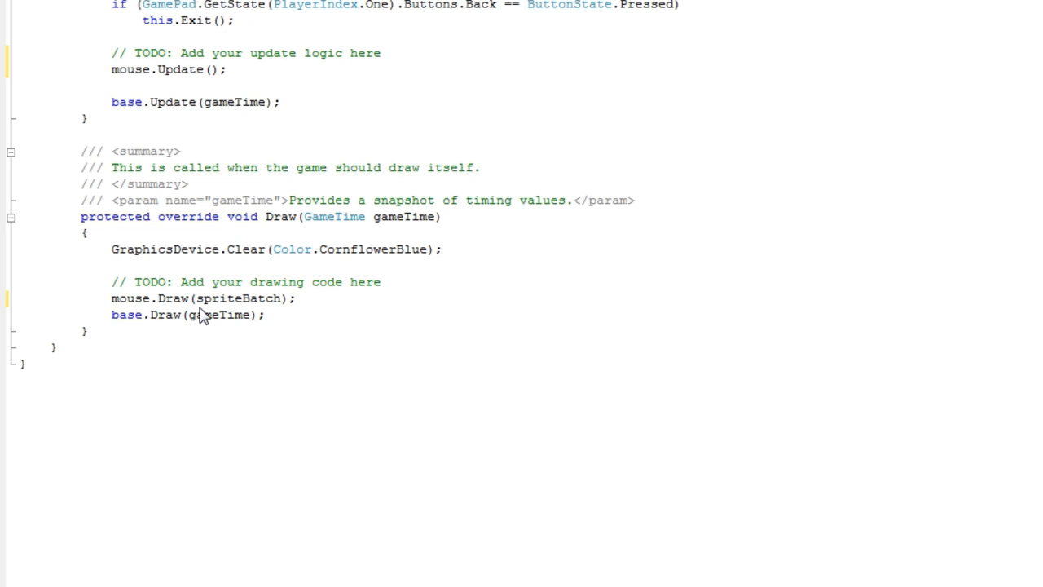
mouse_move(201, 308)
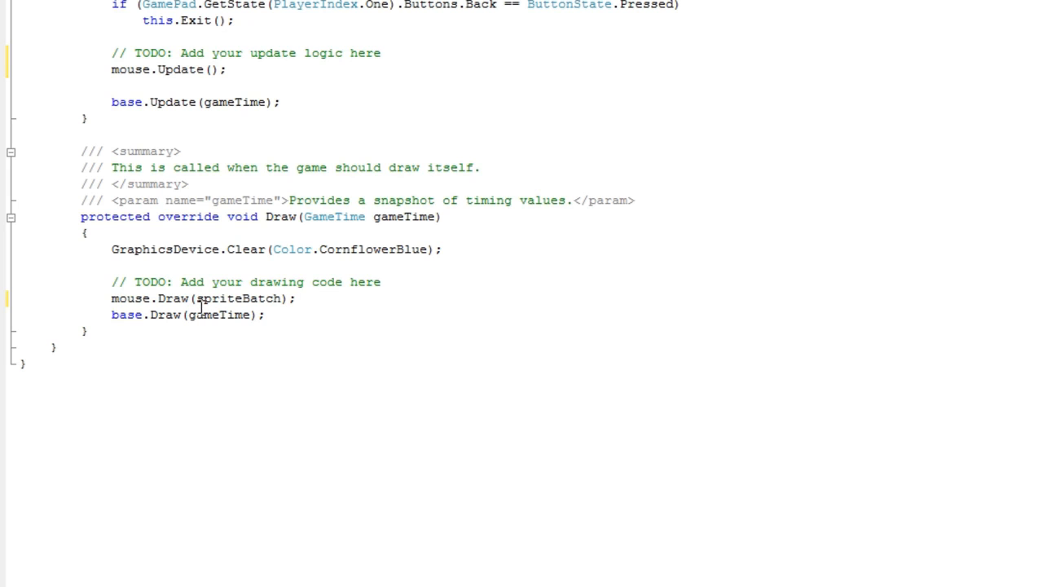
left_click(297, 298)
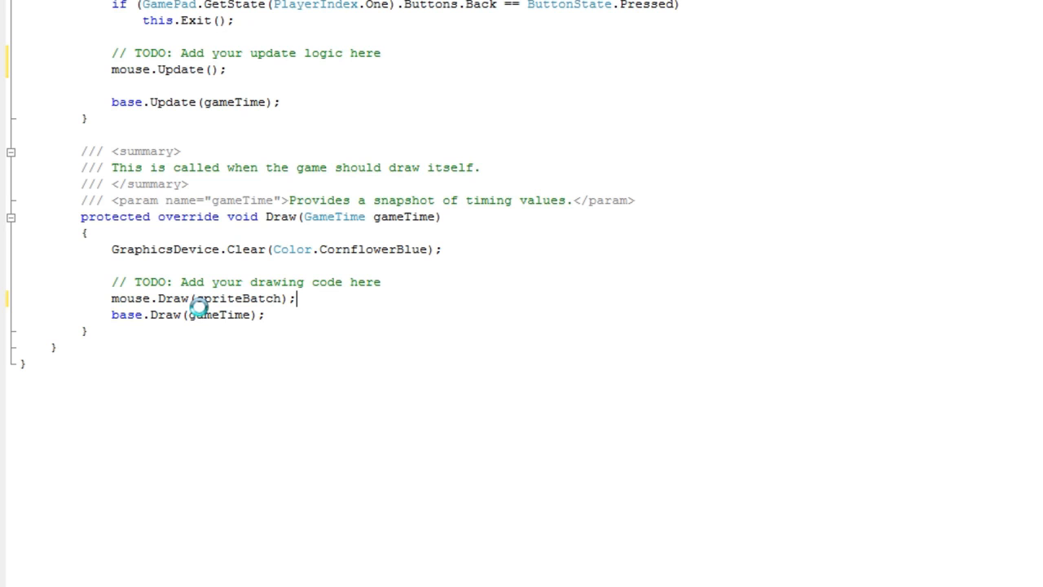
scroll("up", 3)
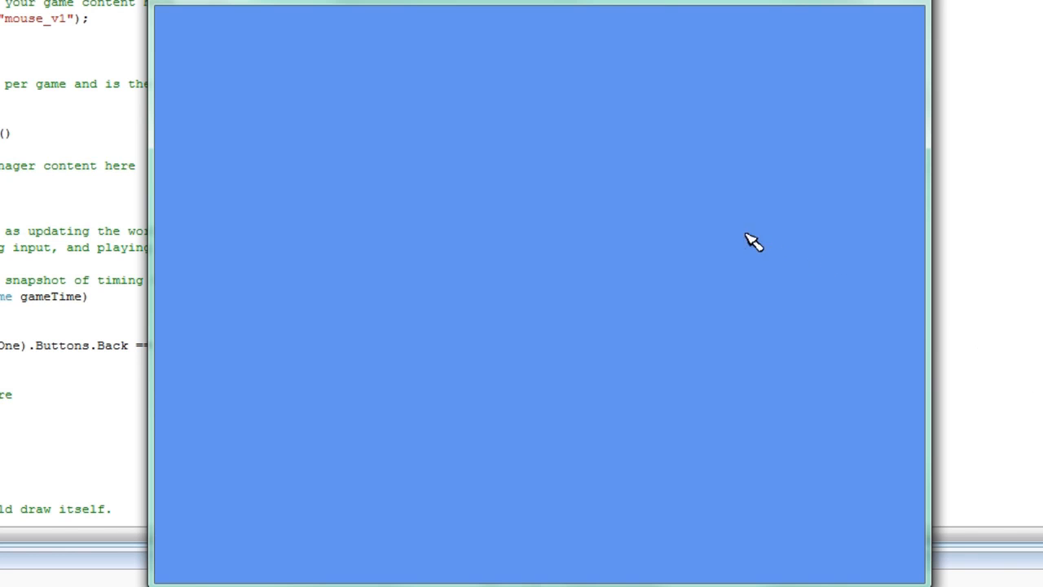
mouse_move(324, 96)
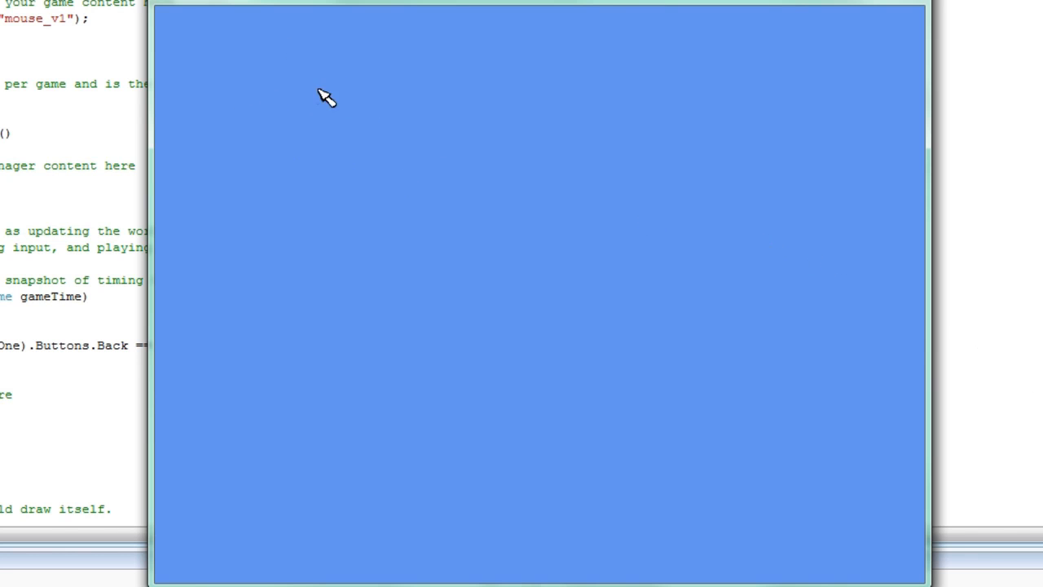
mouse_move(914, 5)
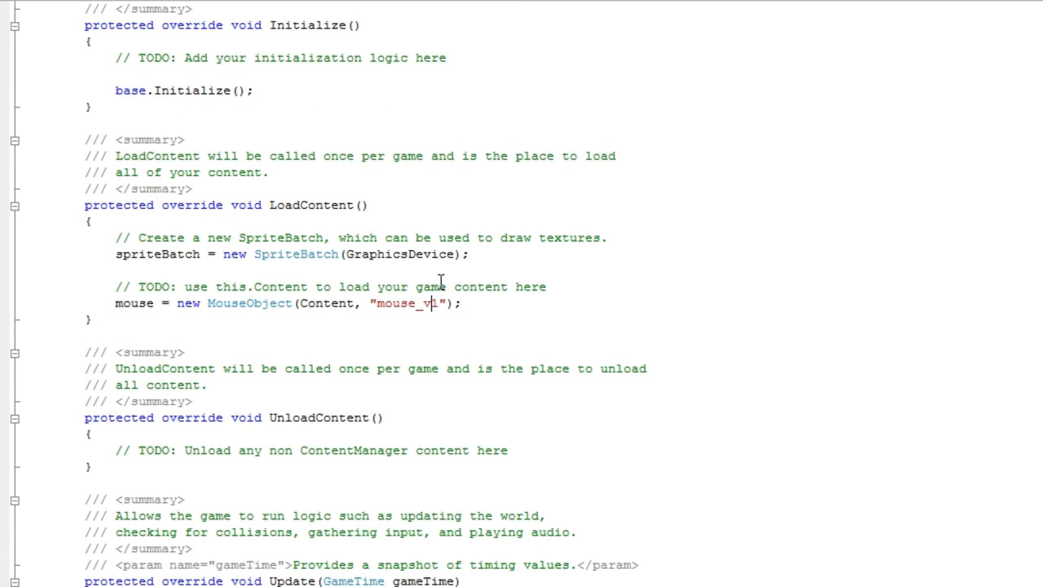
Change the loaded texture name from "mouse_v1" to "mouse_v2" in LoadContent.
type("2")
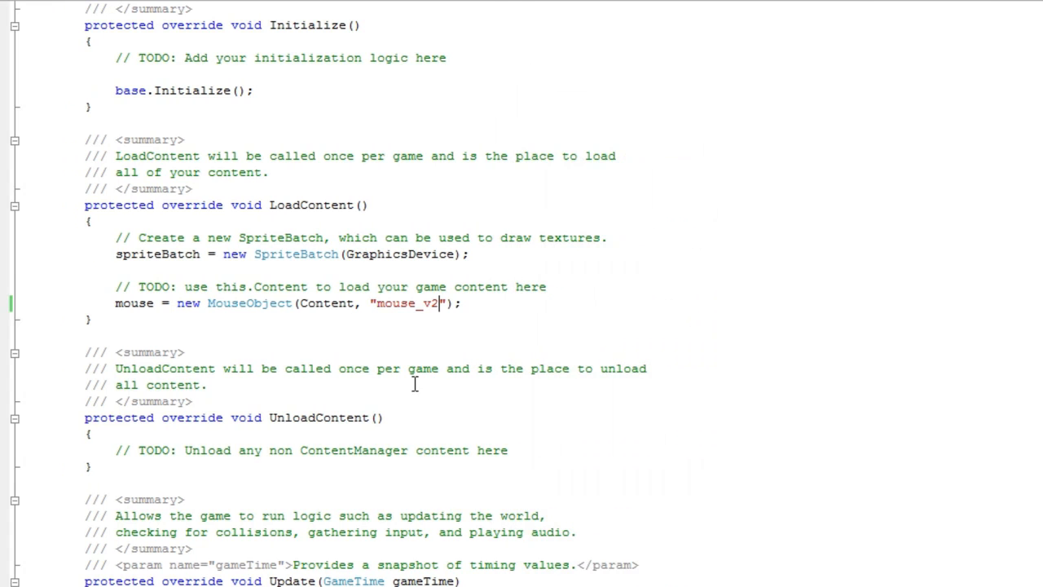
scroll("down", 3)
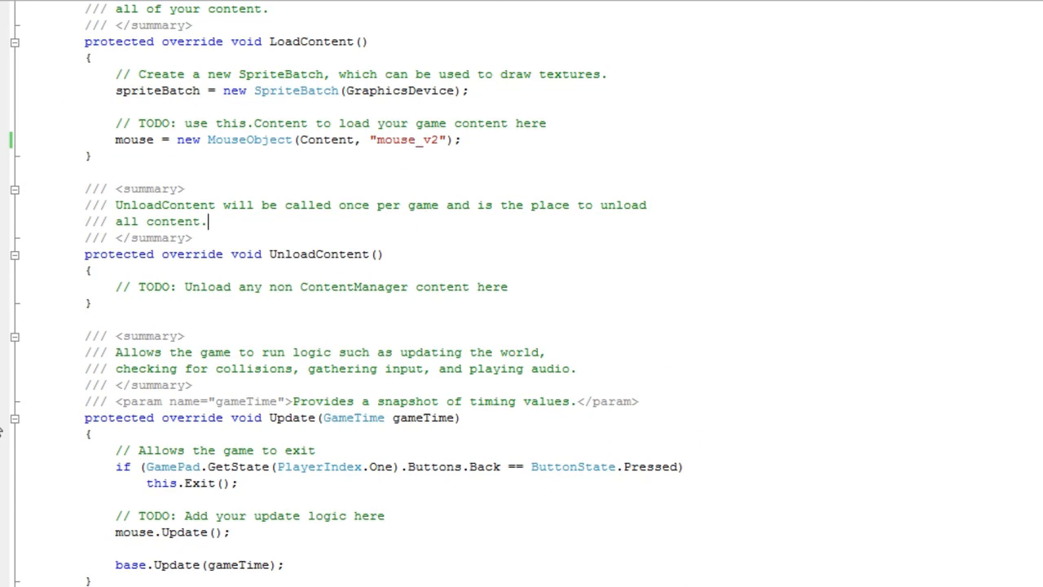
scroll("down", 3)
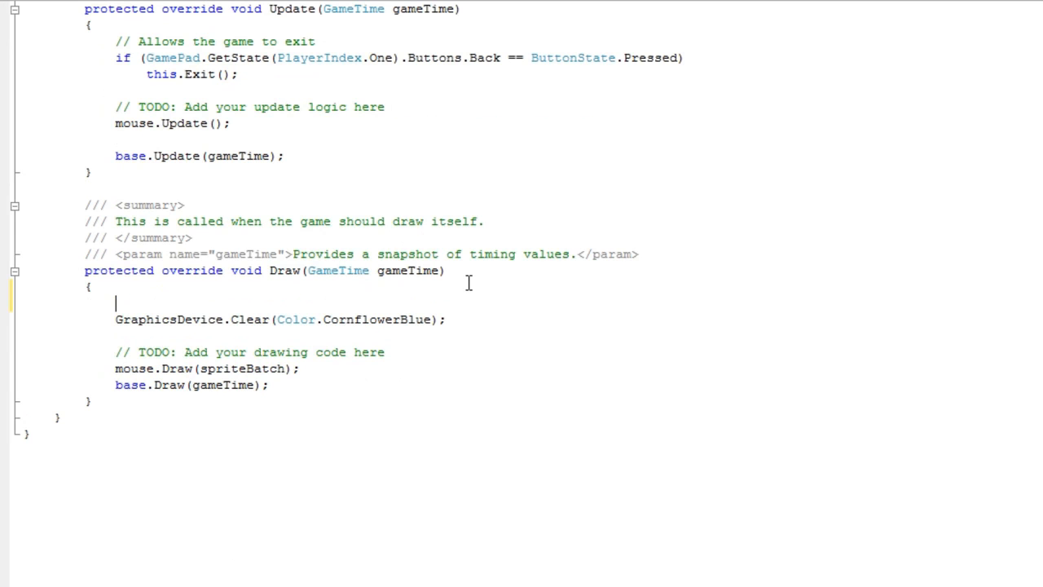
Write if(mouse.LeftClick) Clear(Color.Red); else if(mouse.LeftRelease) Clear(Color.Green); in Draw.
type("if(")
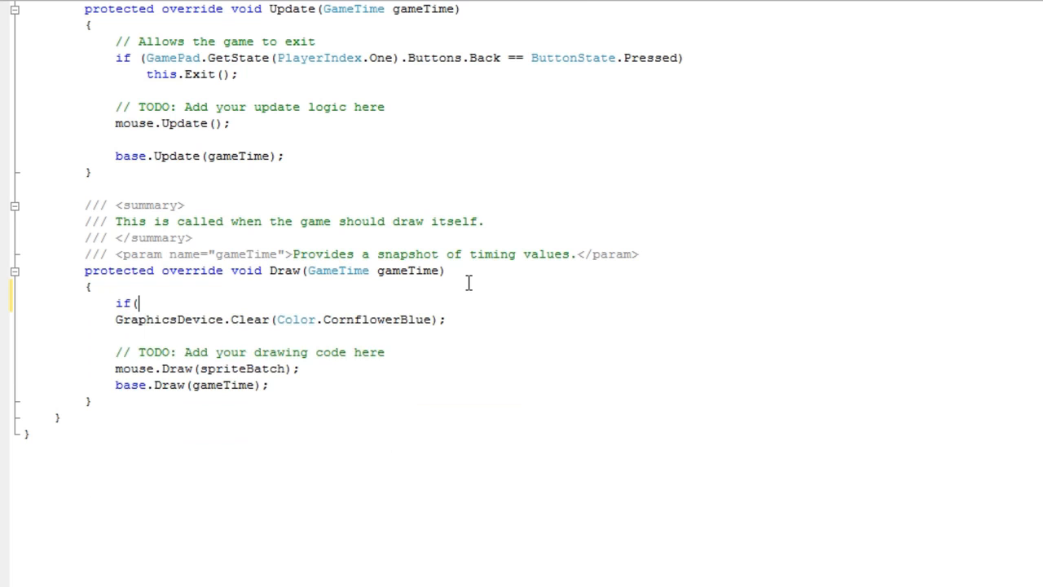
type("mouse.LeftClick)")
type("GraphicsDevice.Clear(Color.CornflowerBlue);")
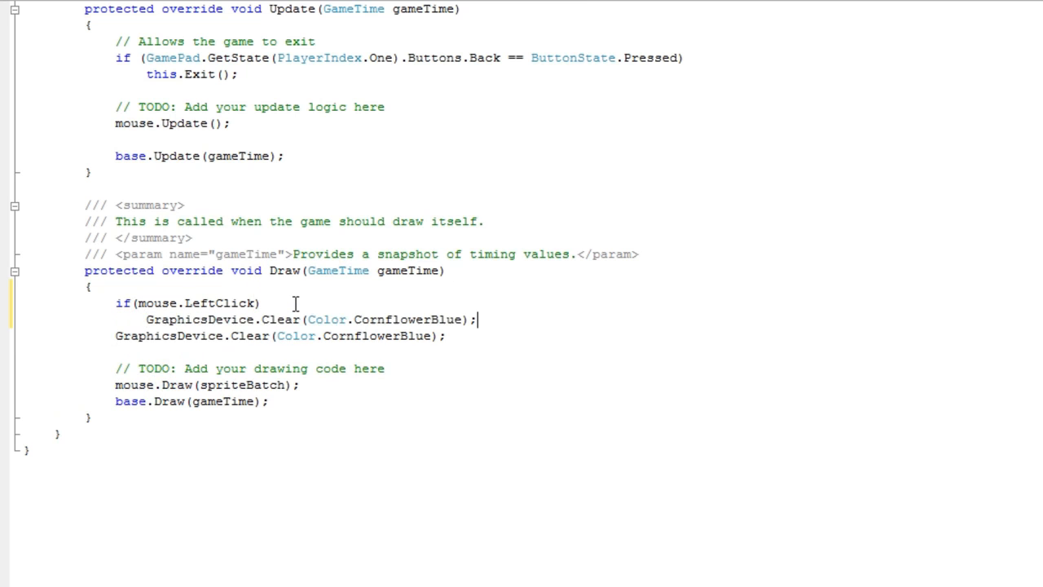
mouse_move(296, 309)
type("Red")
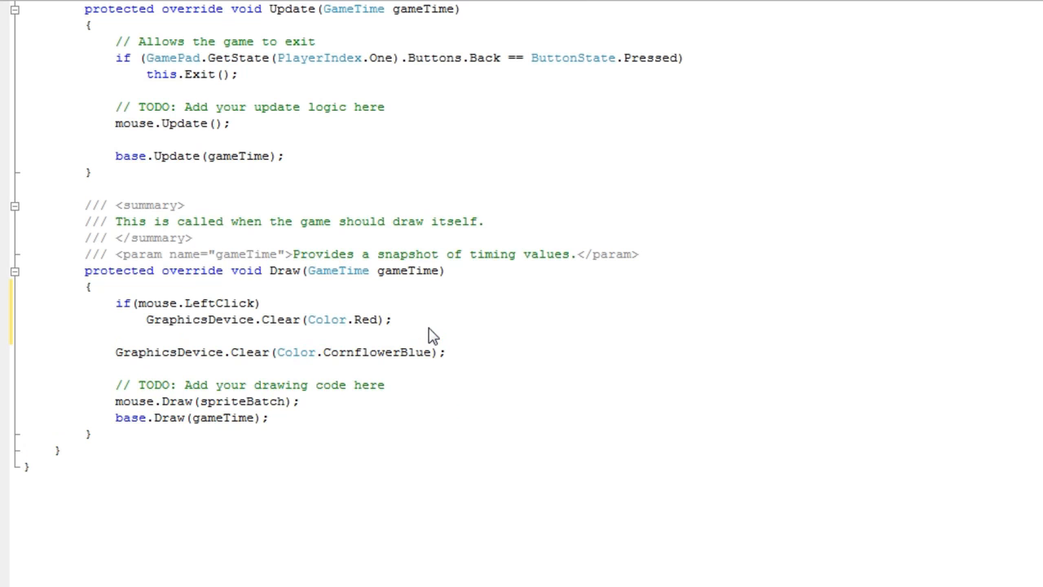
type("else if(")
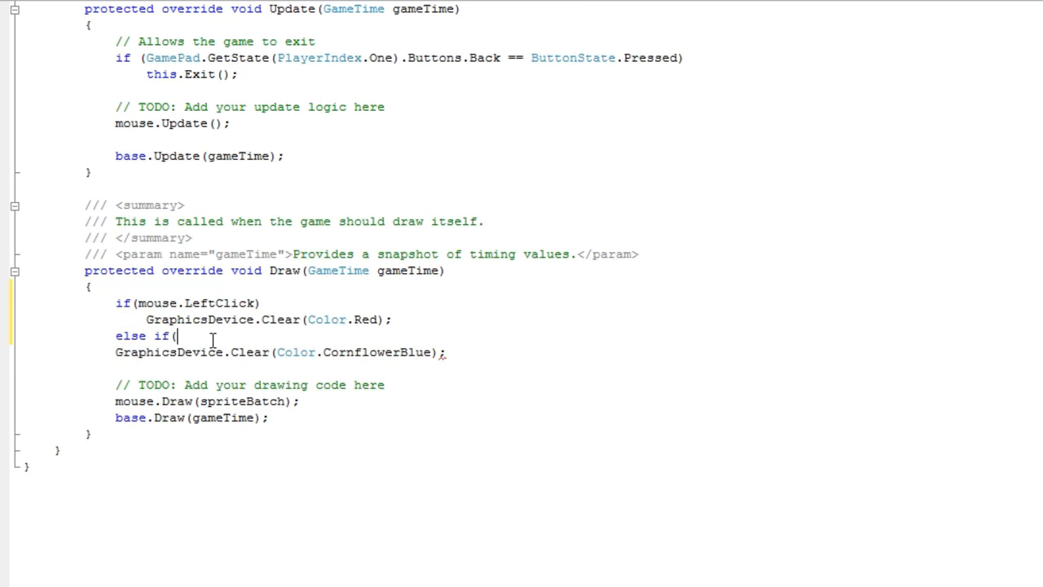
type("mouse.l")
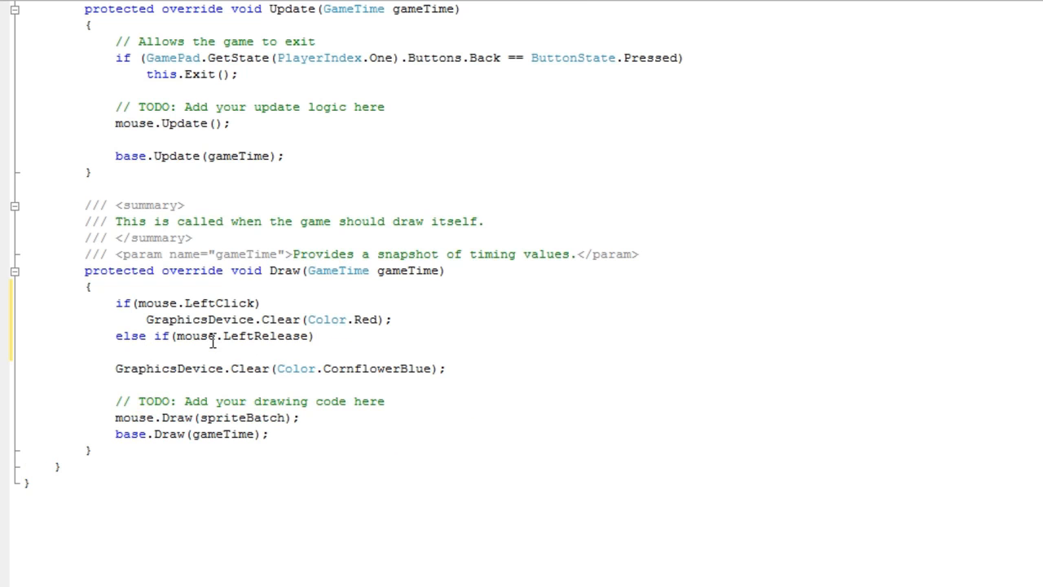
type("GraphicsDevice.Clear(Color.CornflowerBlue);")
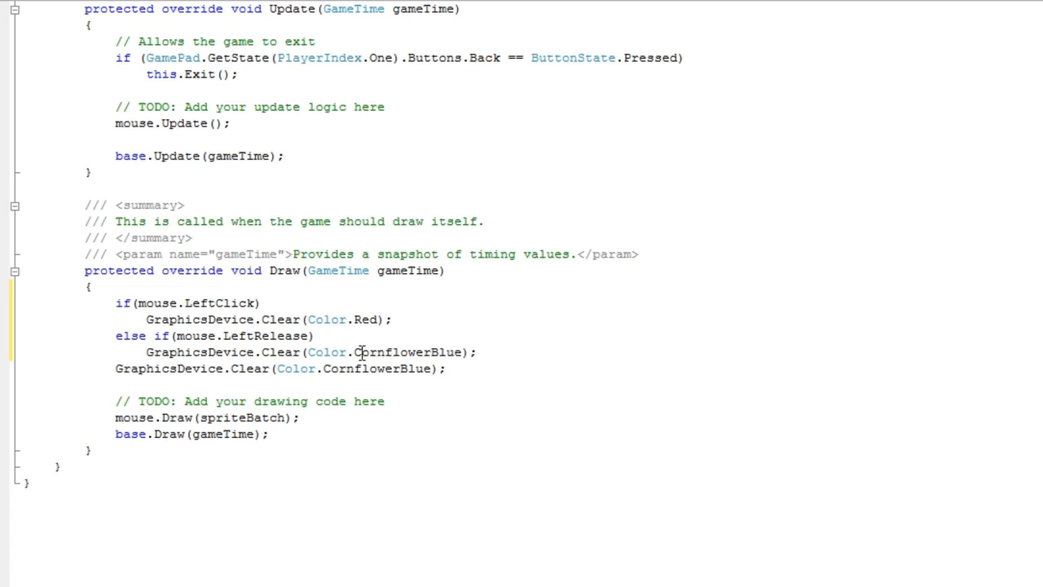
type("gre")
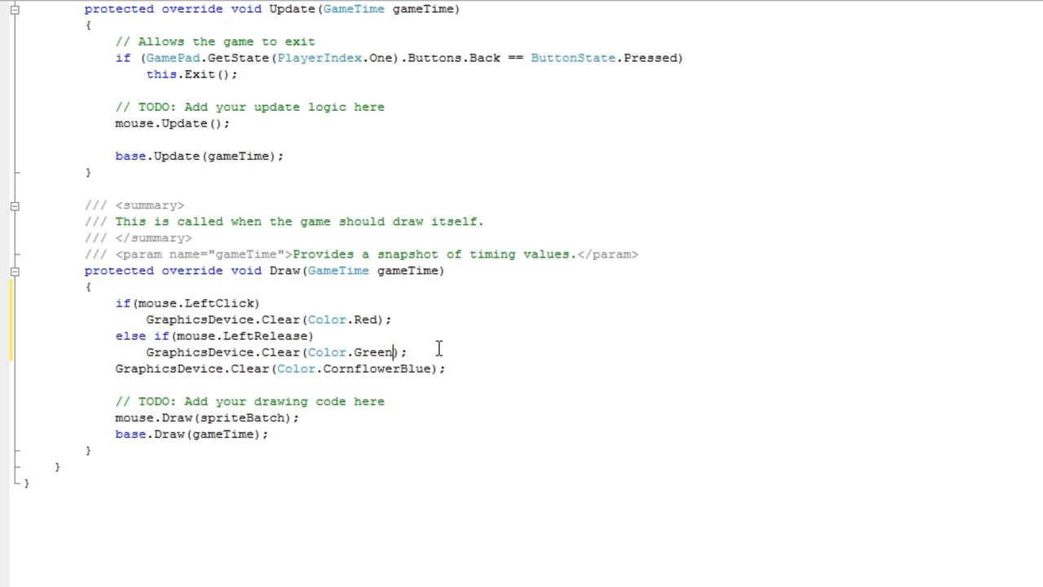
Add the final else clearing to Color.CornflowerBlue on its own line, then launch the game.
type("else")
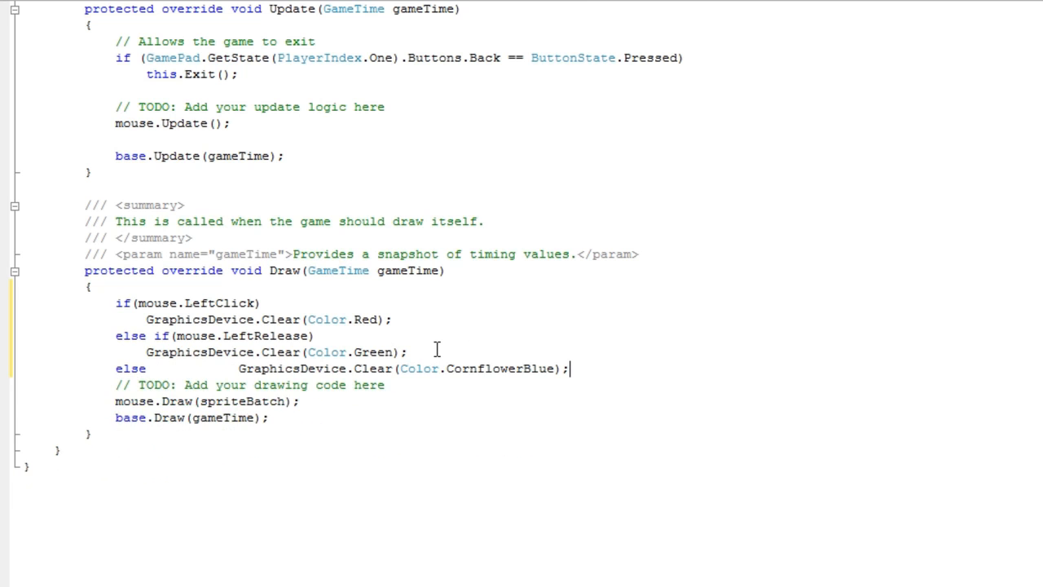
left_click(143, 368)
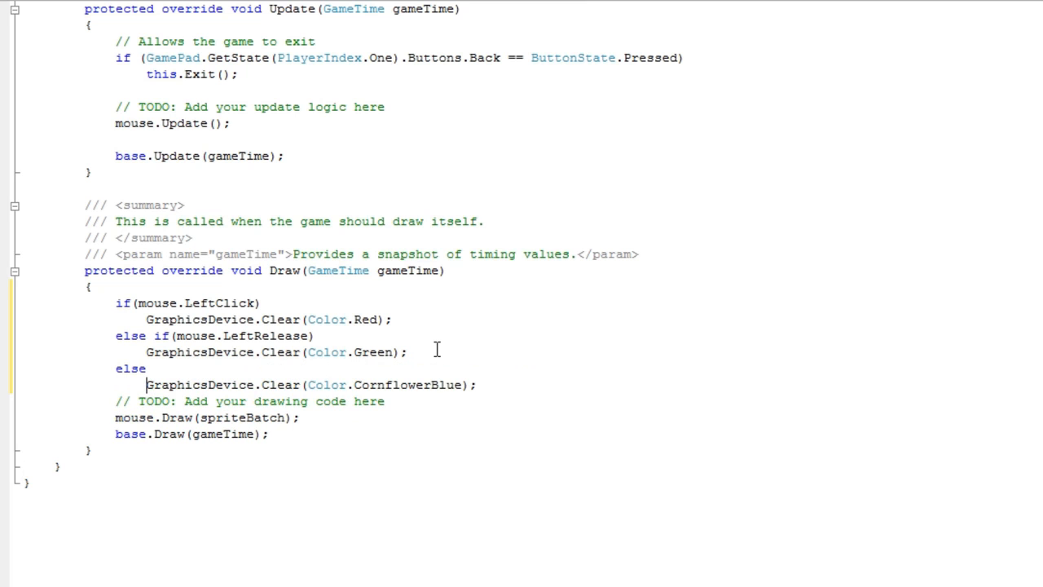
key("enter")
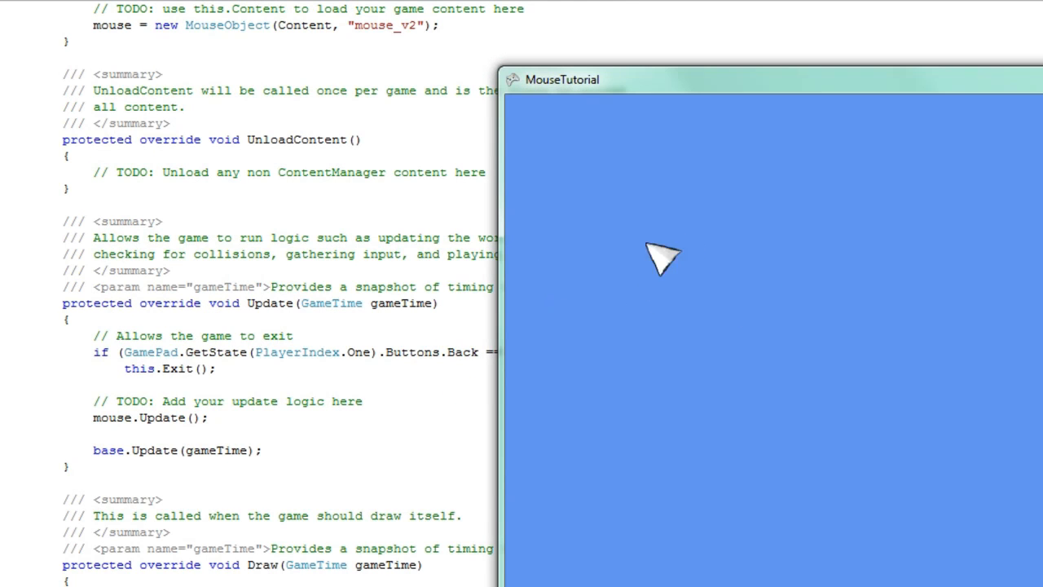
mouse_move(655, 285)
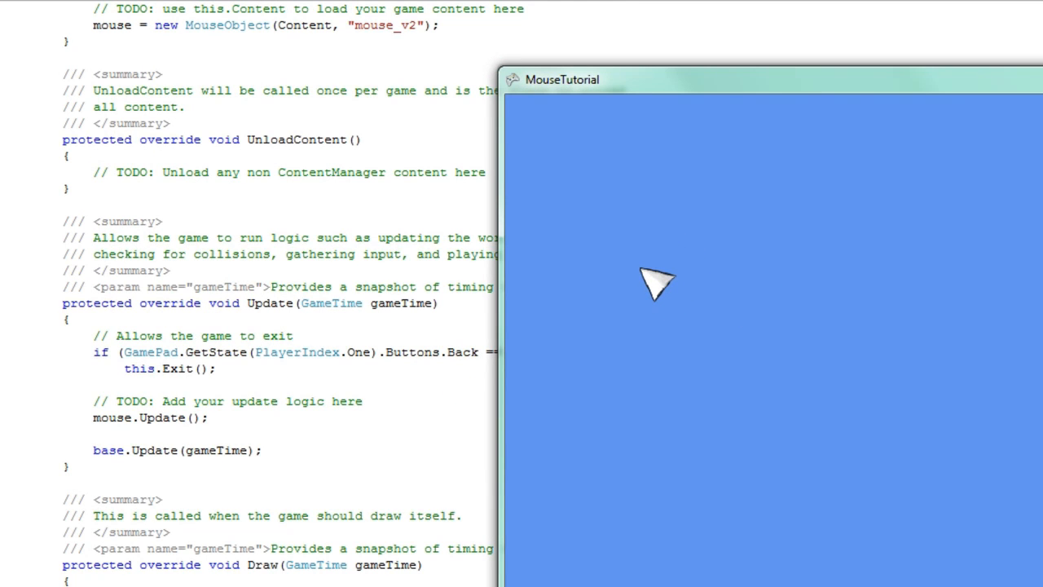